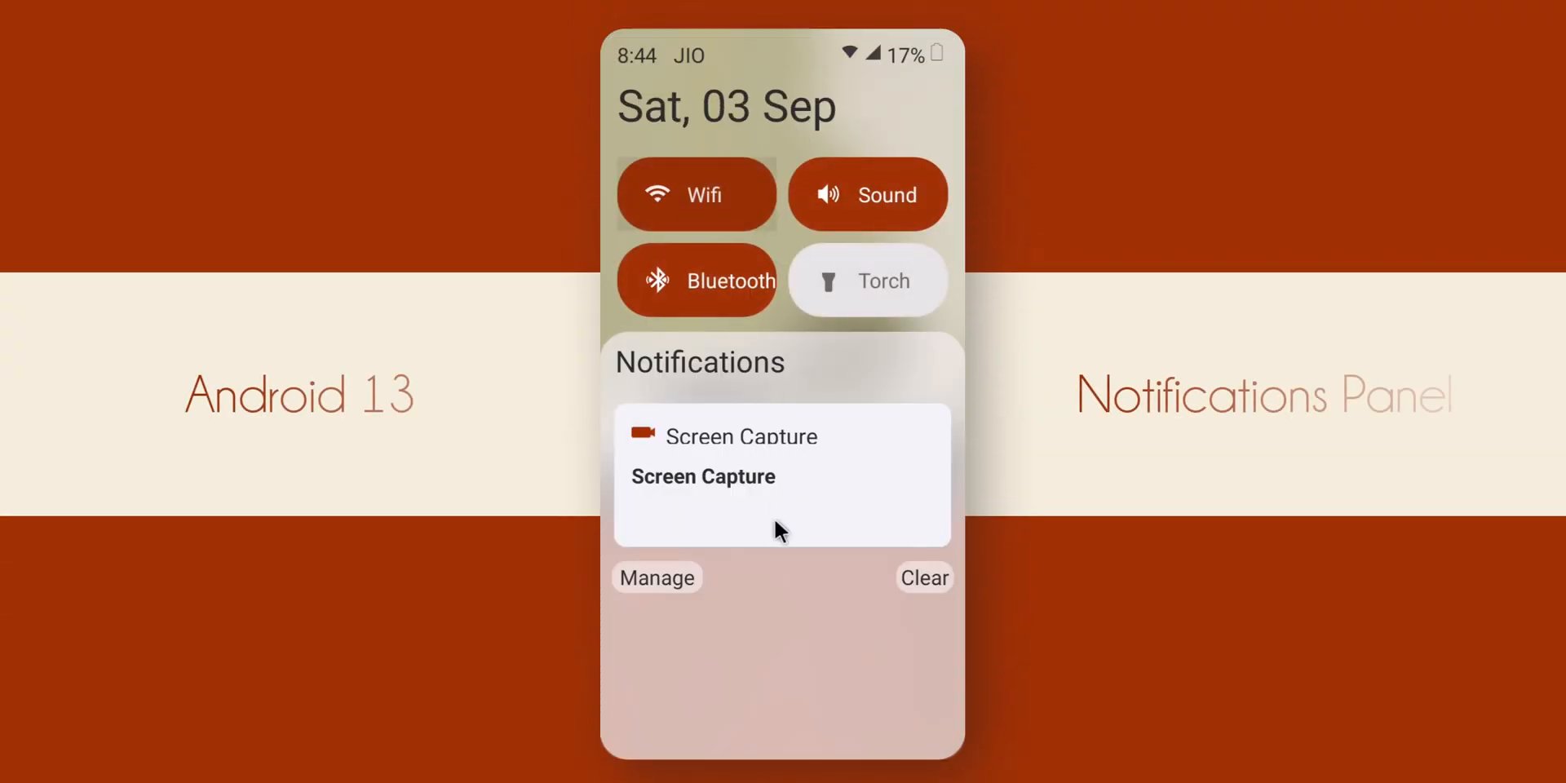
Toggle the Wi-Fi tile off in the Android 12-style quick settings panel
click(696, 195)
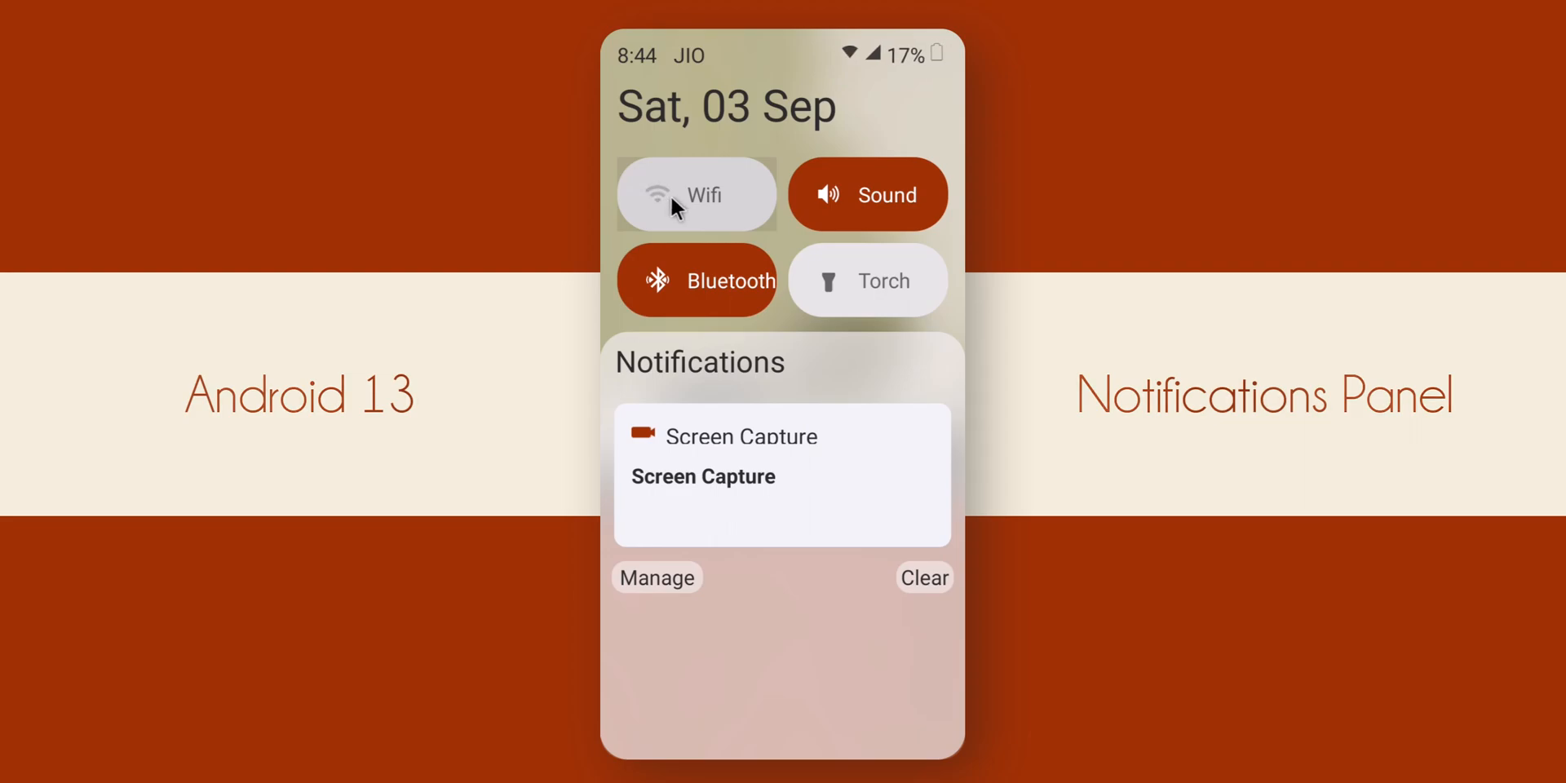
click(696, 194)
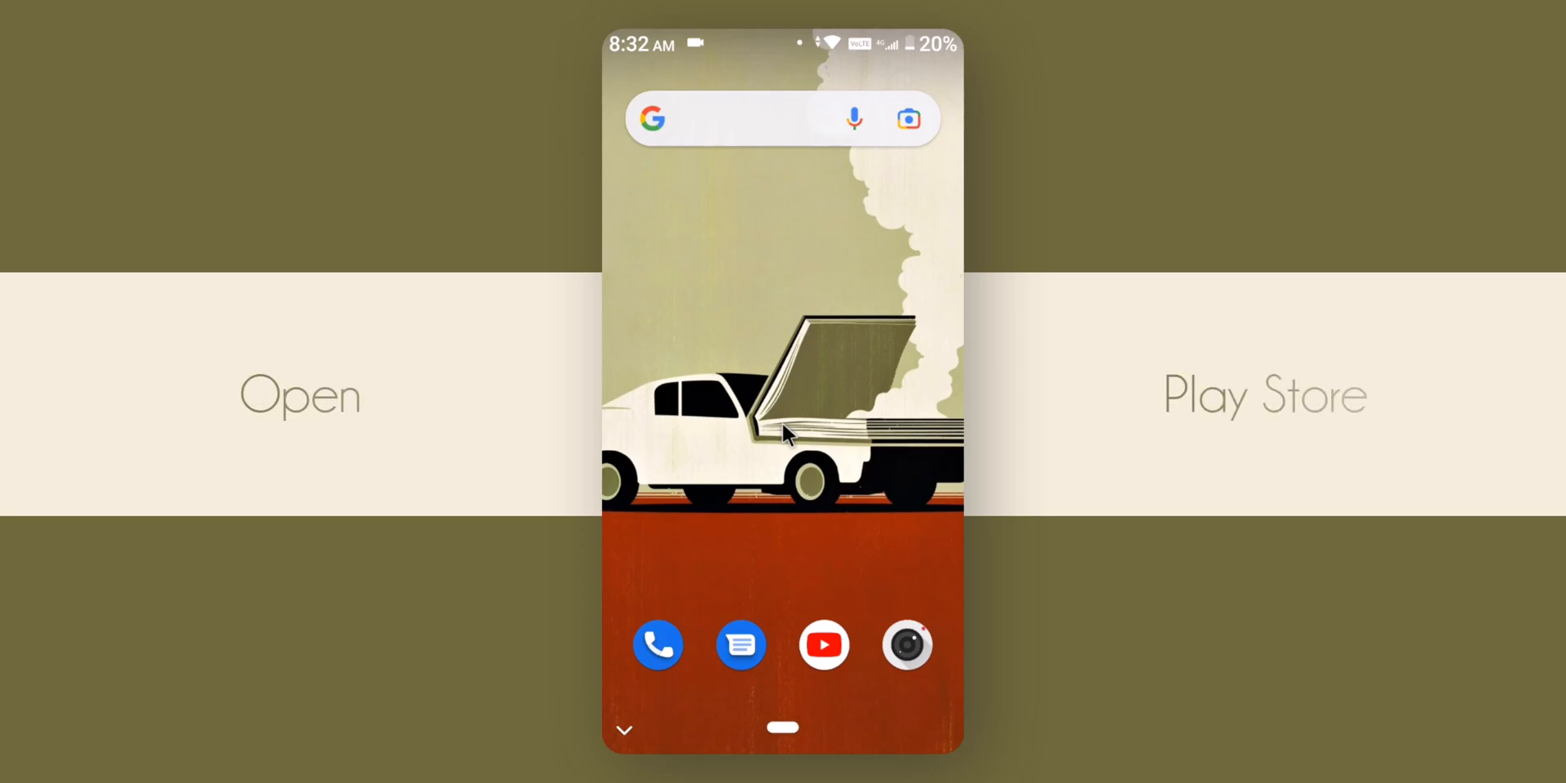
mouse_move(782, 448)
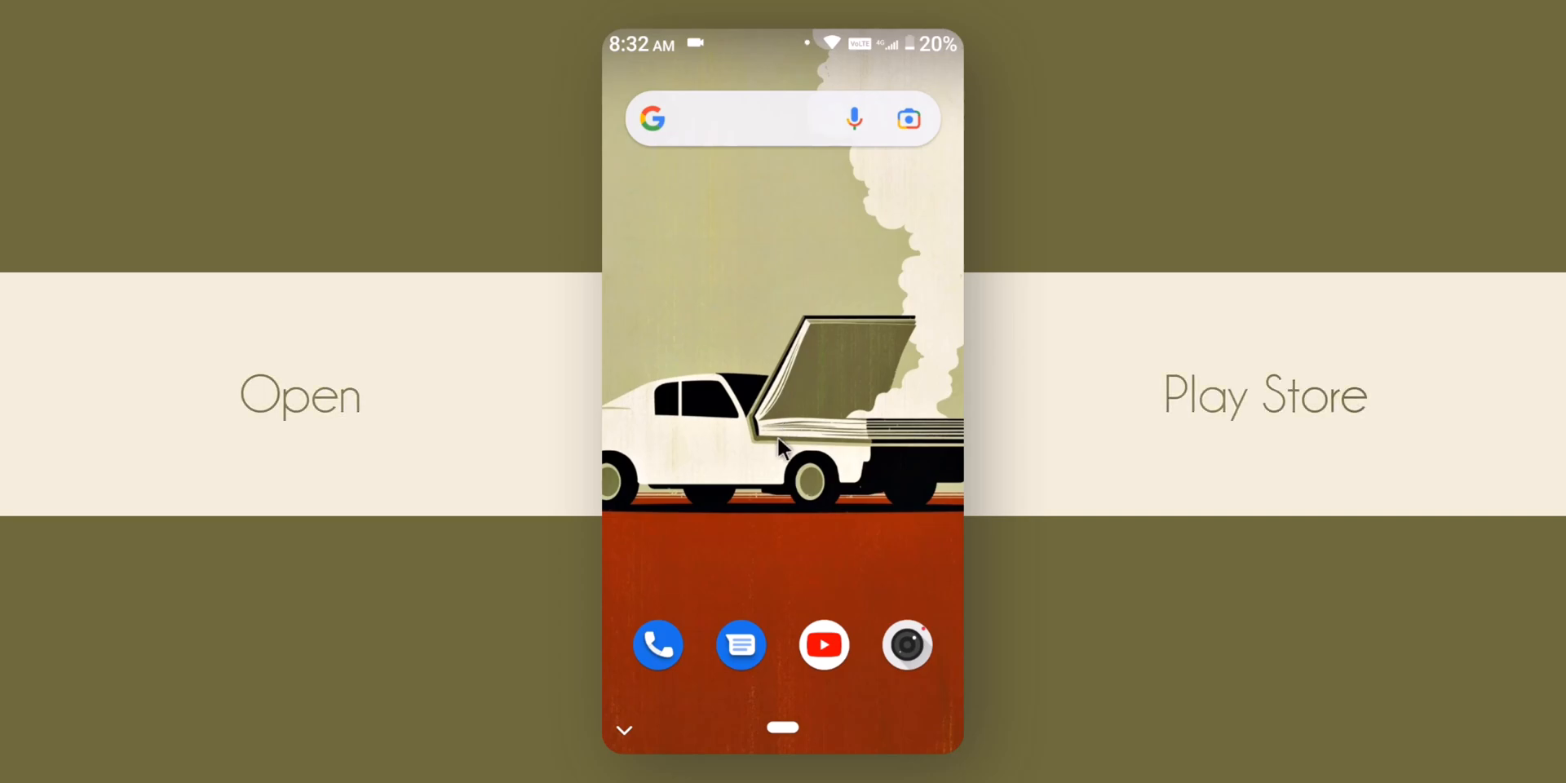
Open the app drawer and launch Google Play Store
scroll(up, 3)
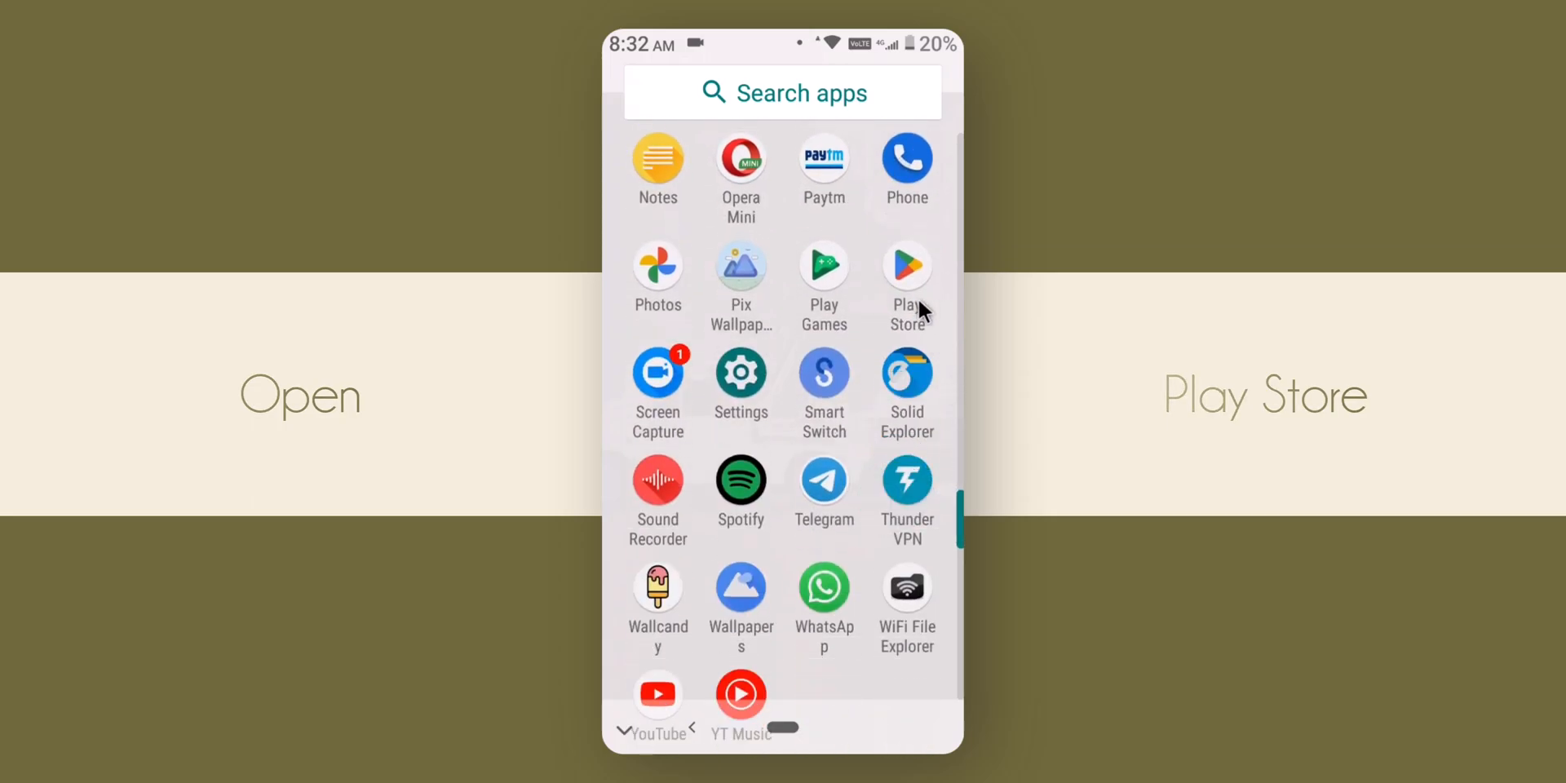
click(783, 92)
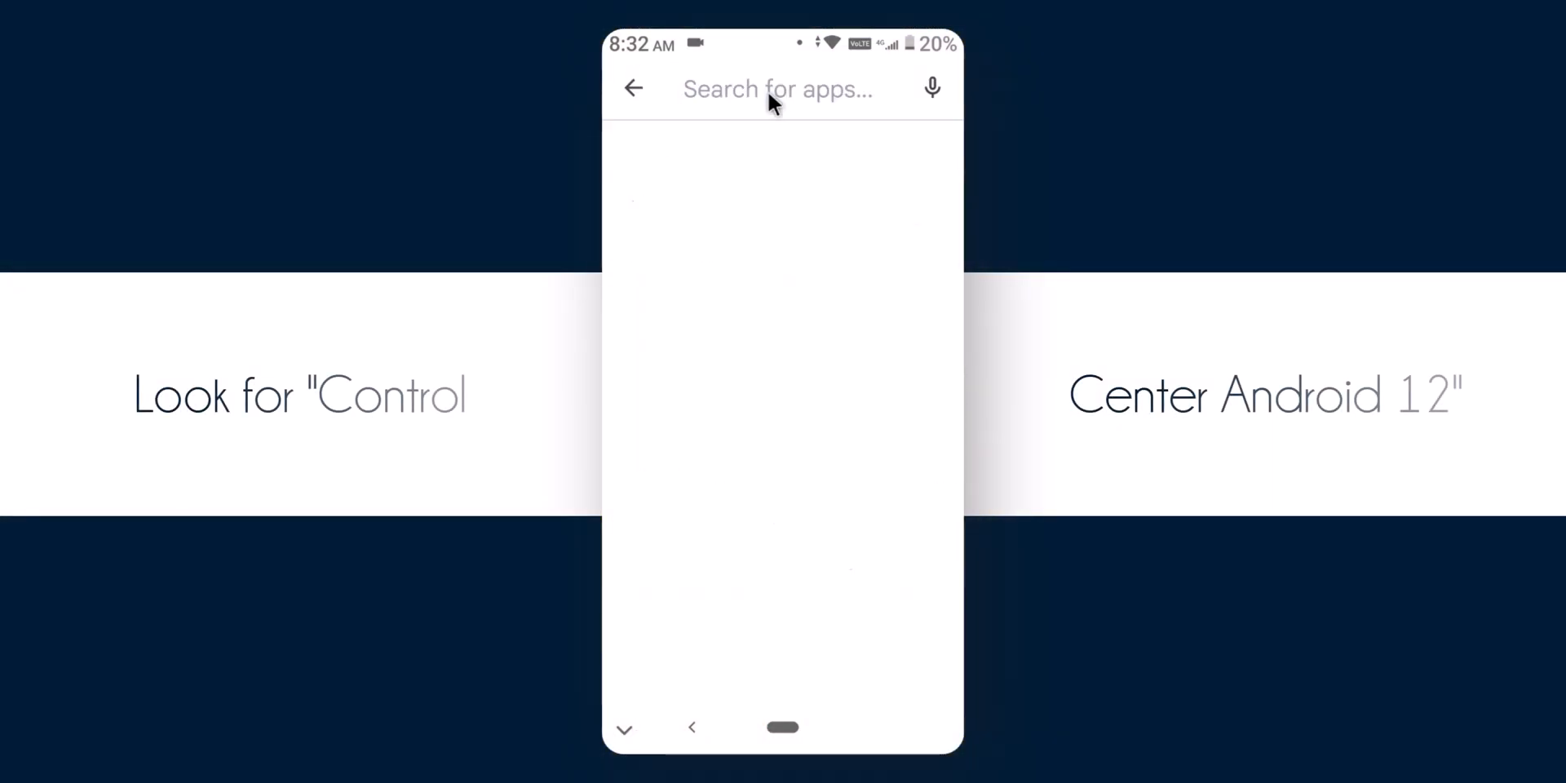
Search 'control center', install Control Center Android 12 Style, and open it
text(control center)
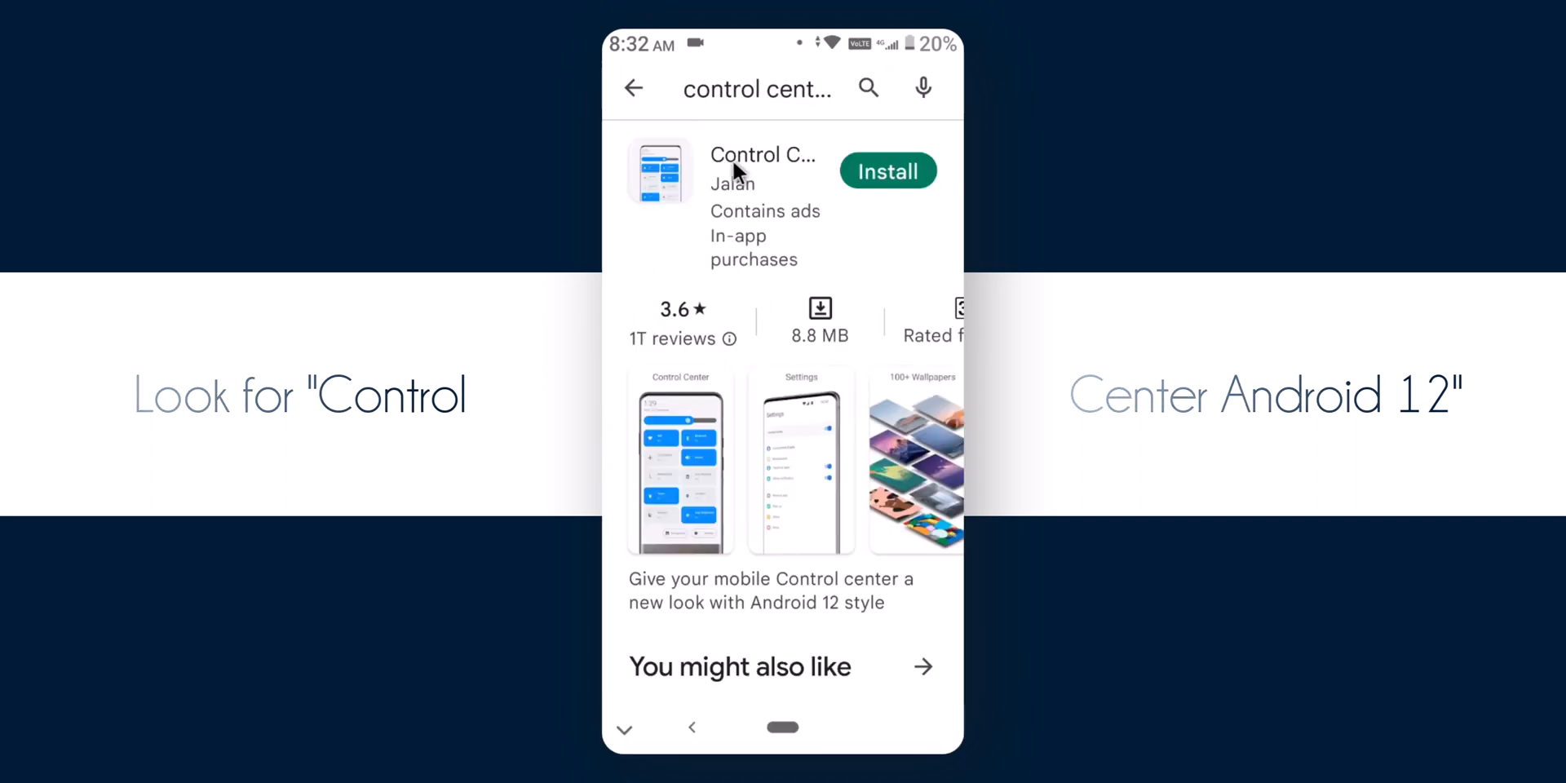
click(761, 170)
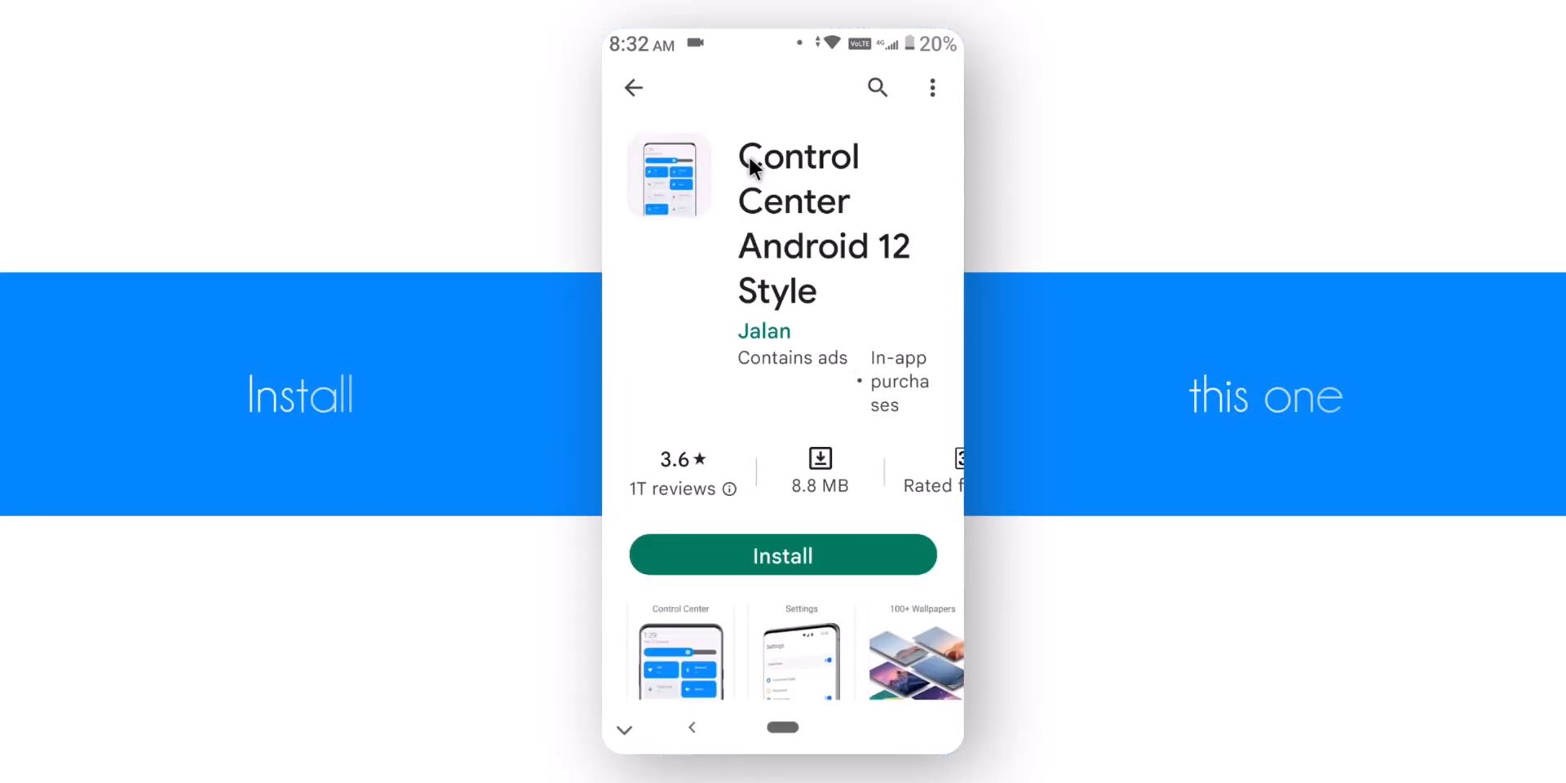
click(782, 556)
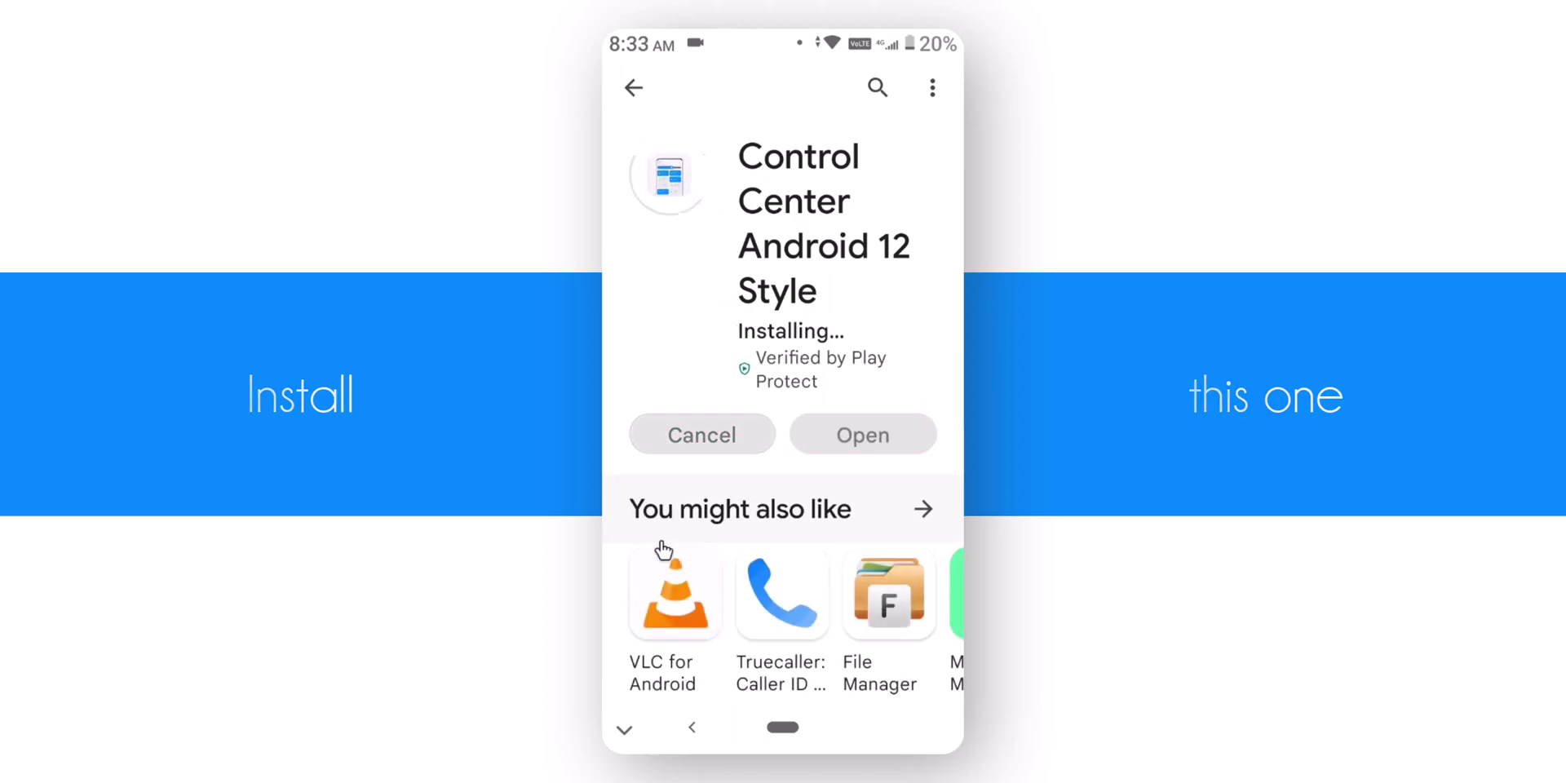
click(862, 433)
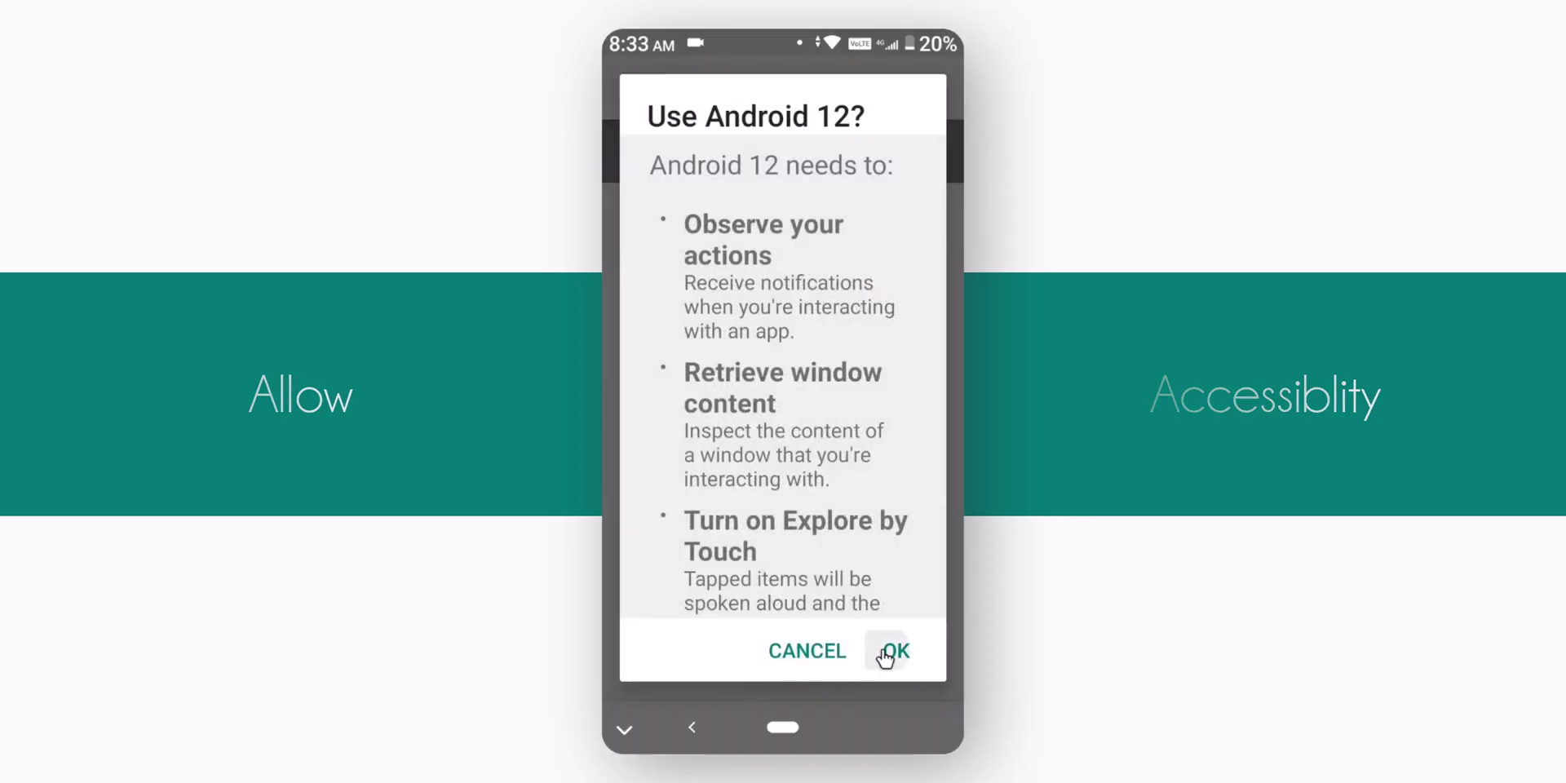
Grant accessibility, Control Center and notification-access permissions, then continue past the permissions screen
click(887, 650)
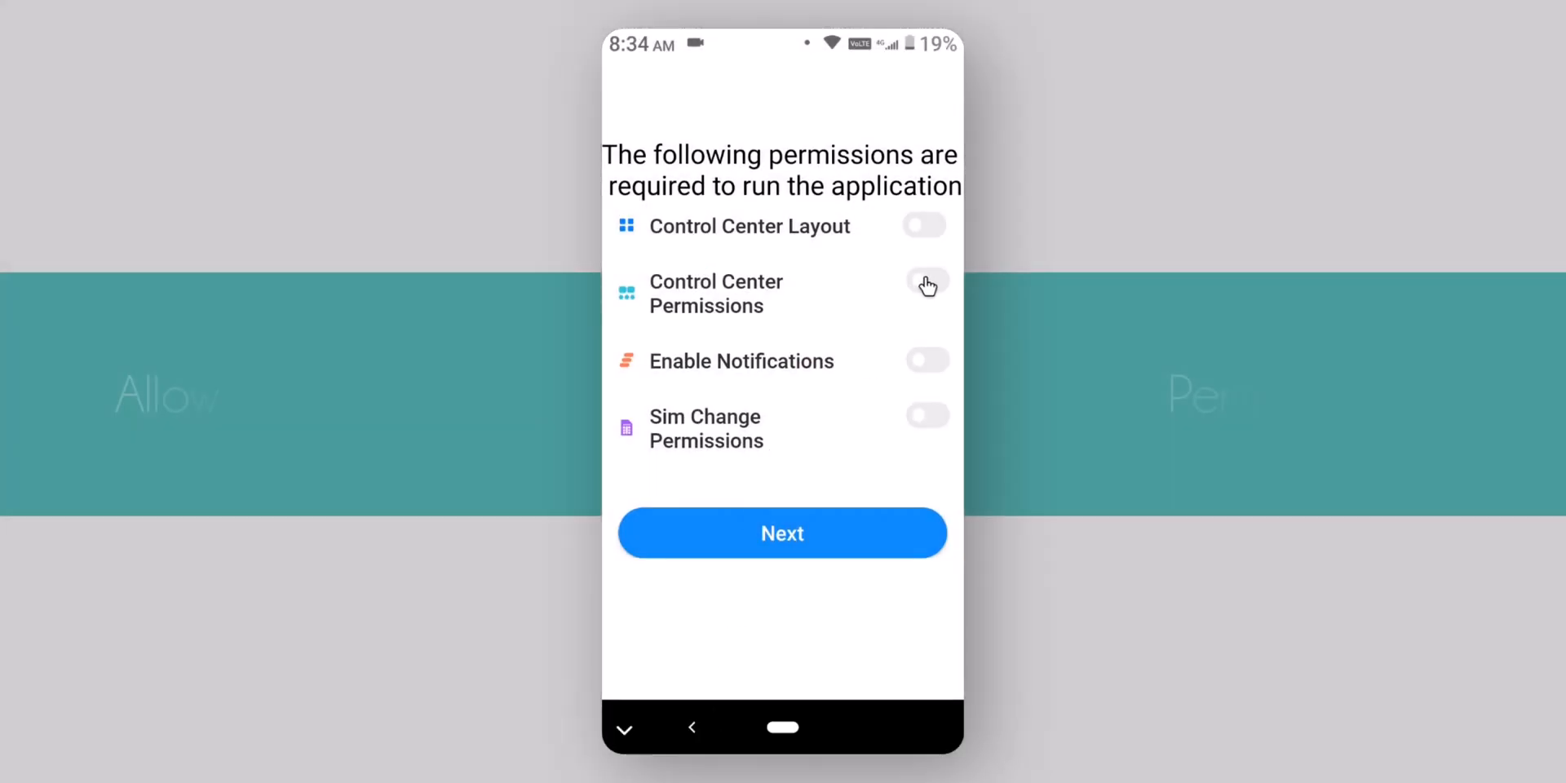
click(926, 281)
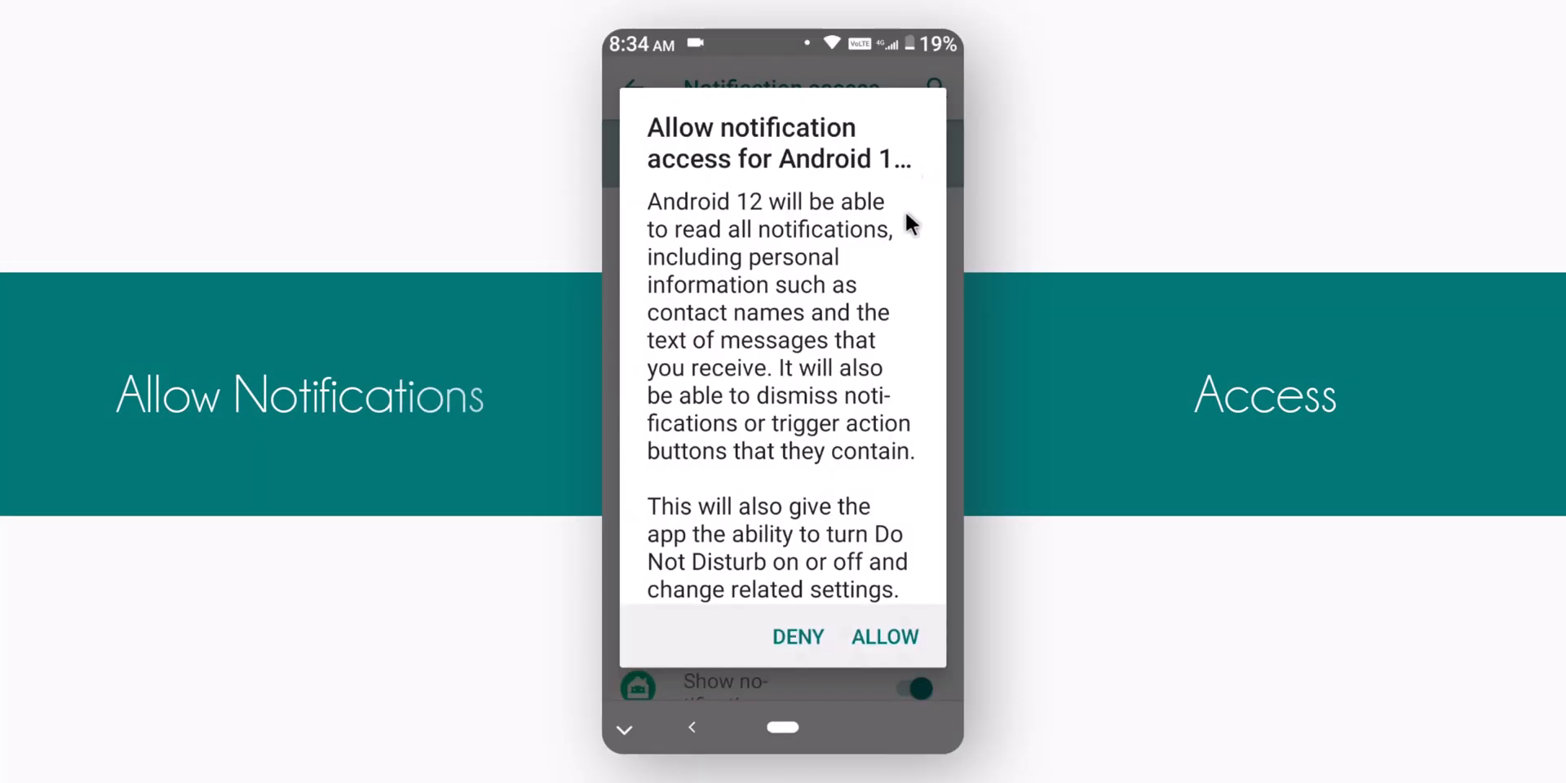
click(883, 637)
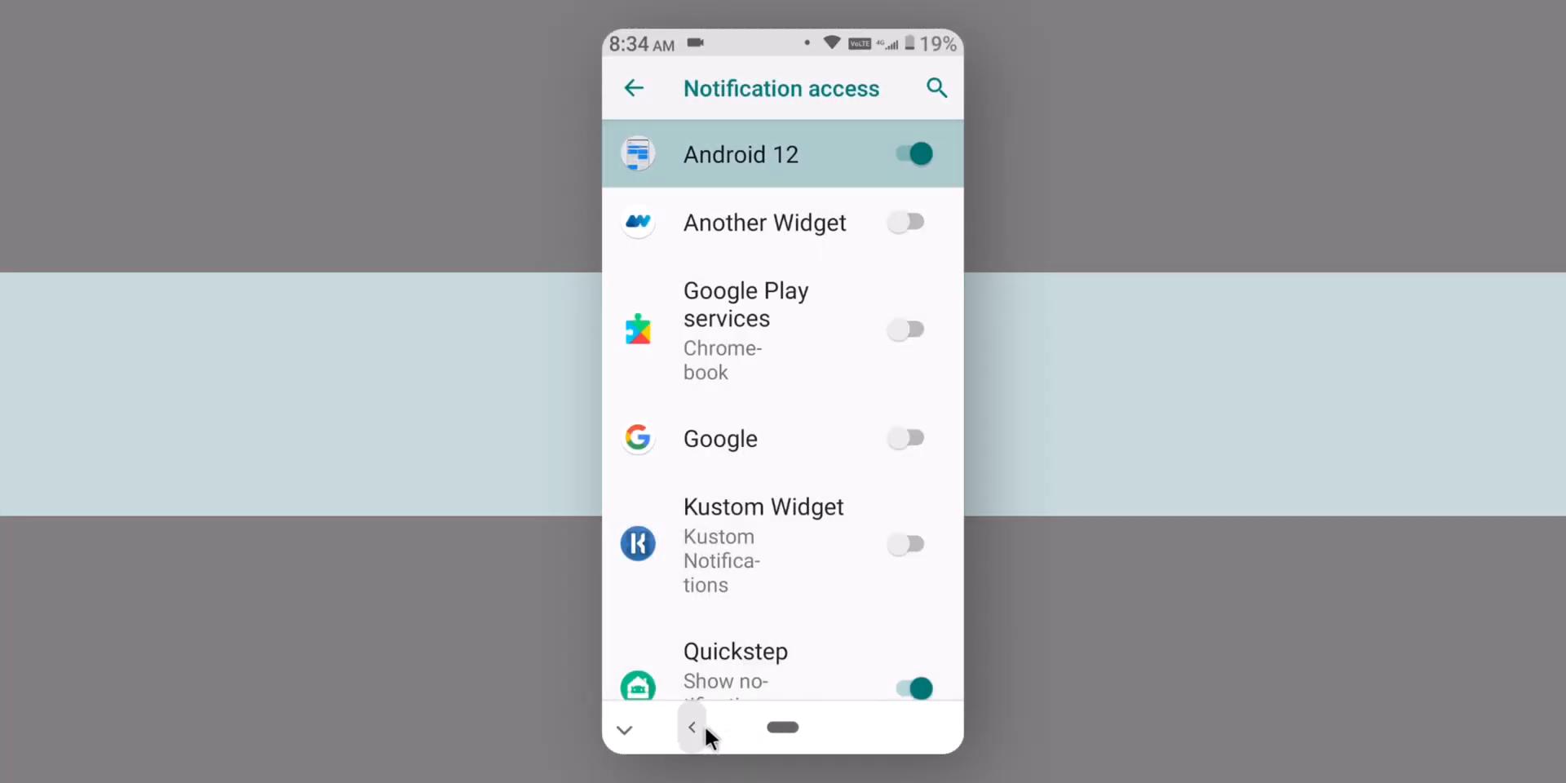
click(691, 727)
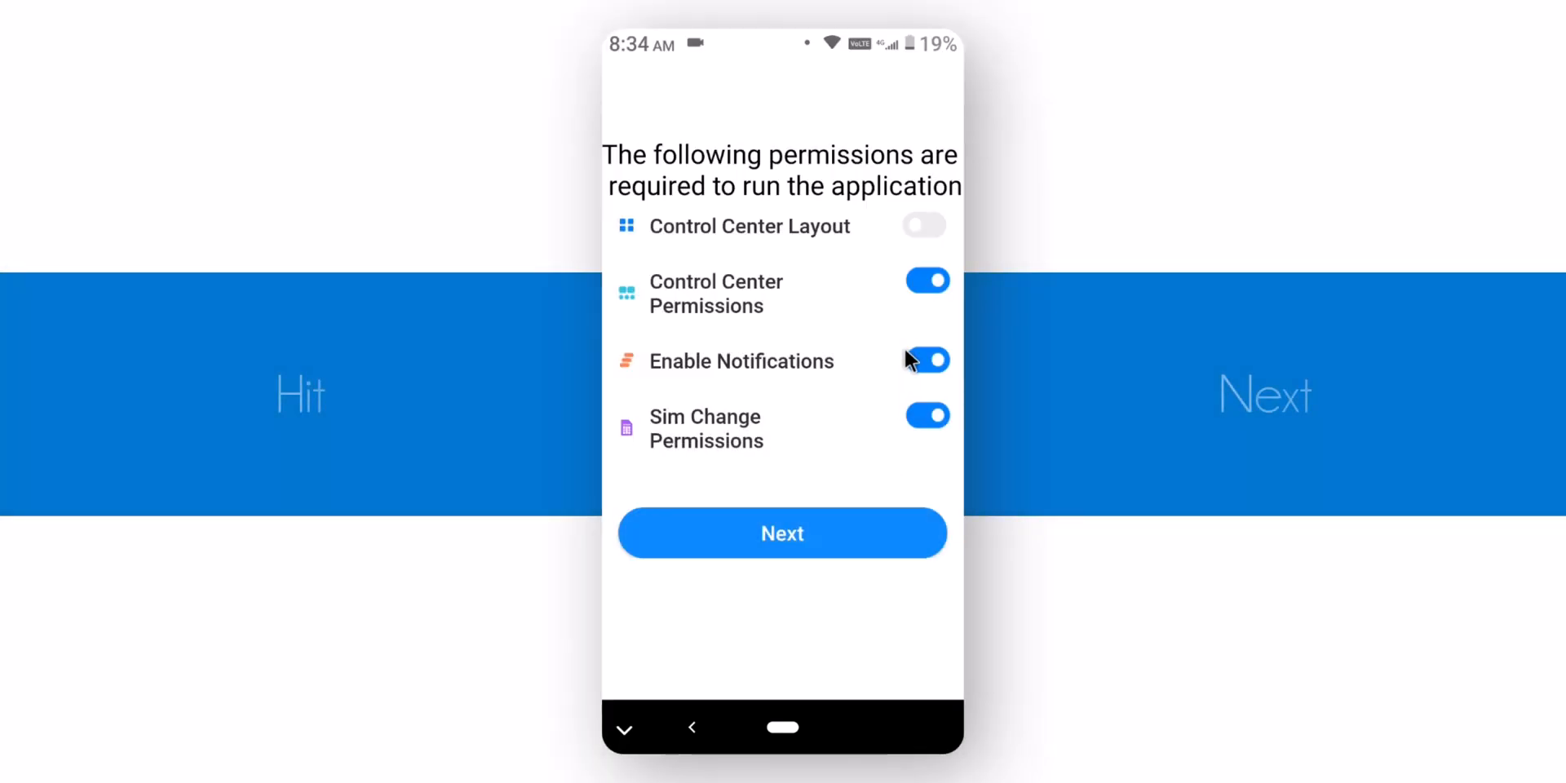
click(782, 532)
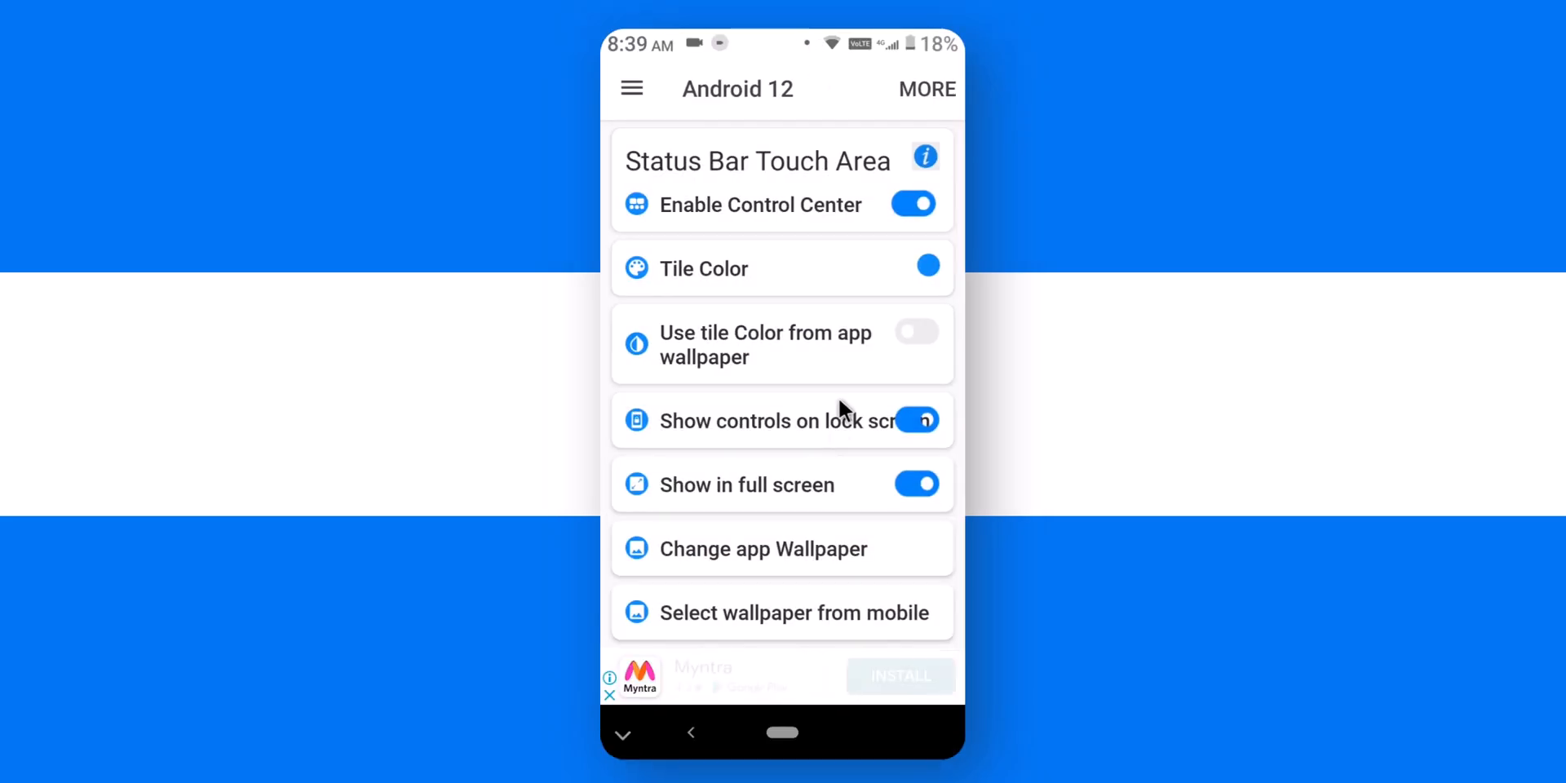
Turn on the 'Use tile Color from app wallpaper' switch
click(914, 332)
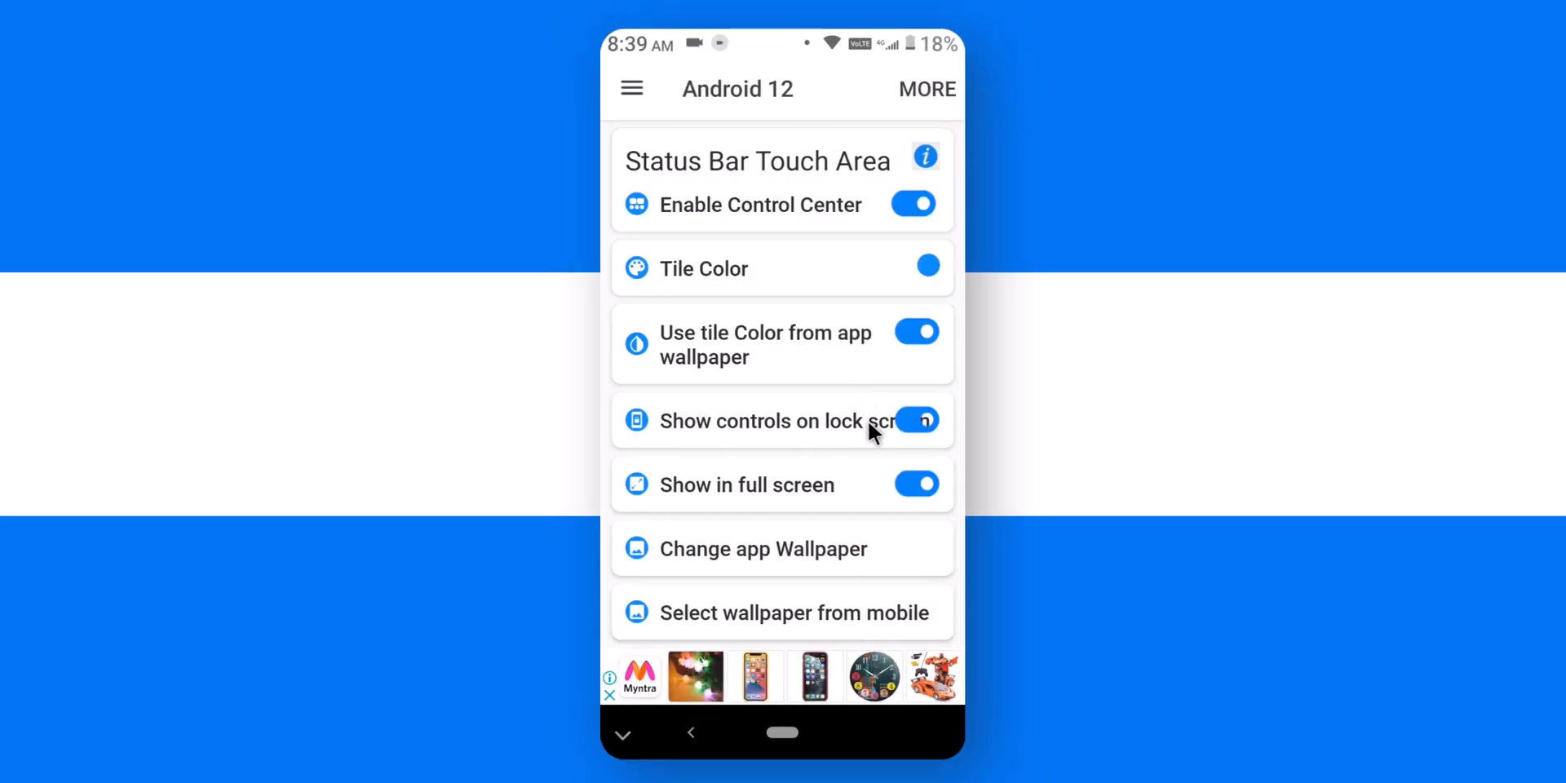